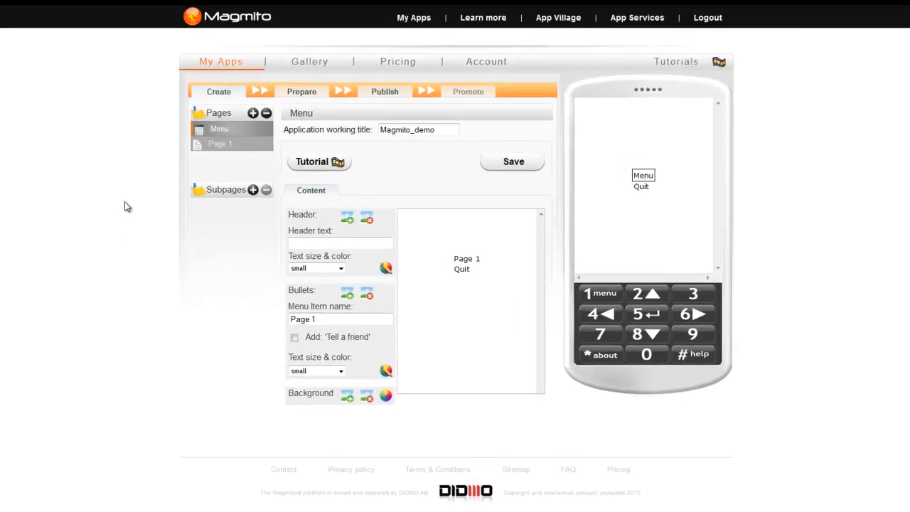
pyautogui.moveTo(169, 214)
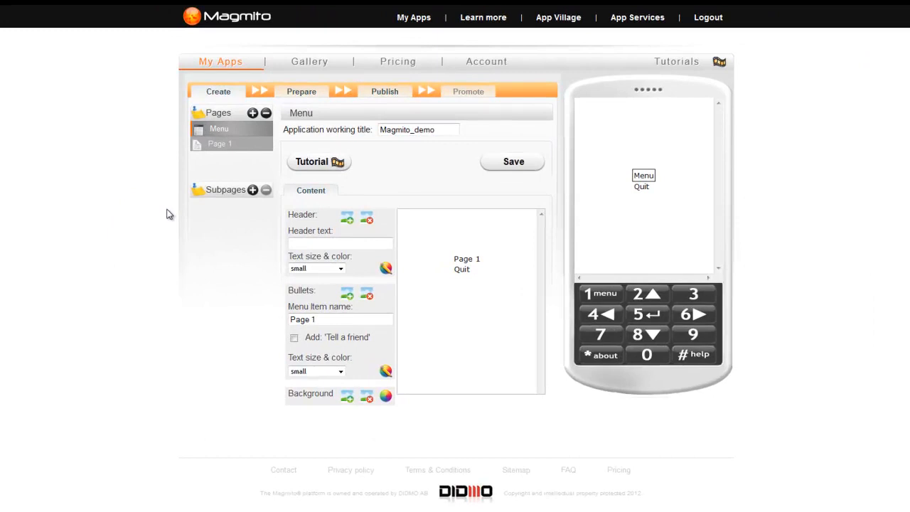
pyautogui.moveTo(216, 247)
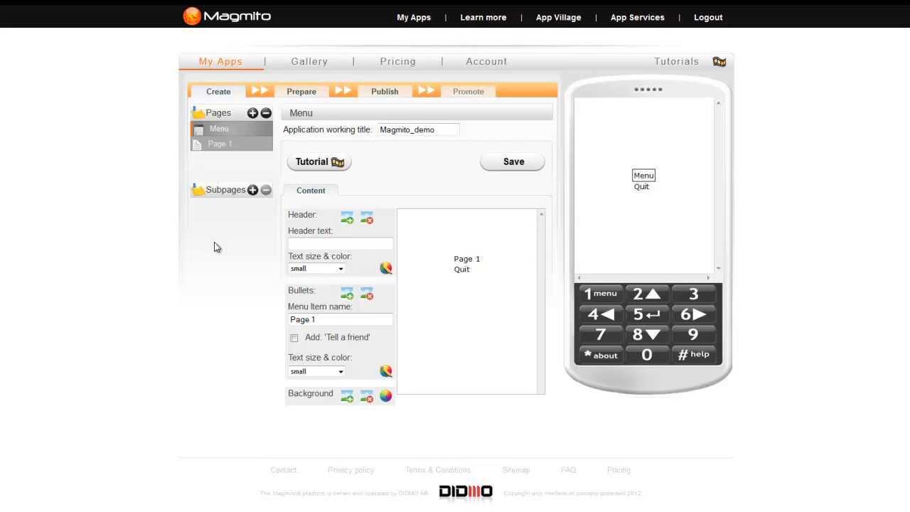
pyautogui.moveTo(219, 235)
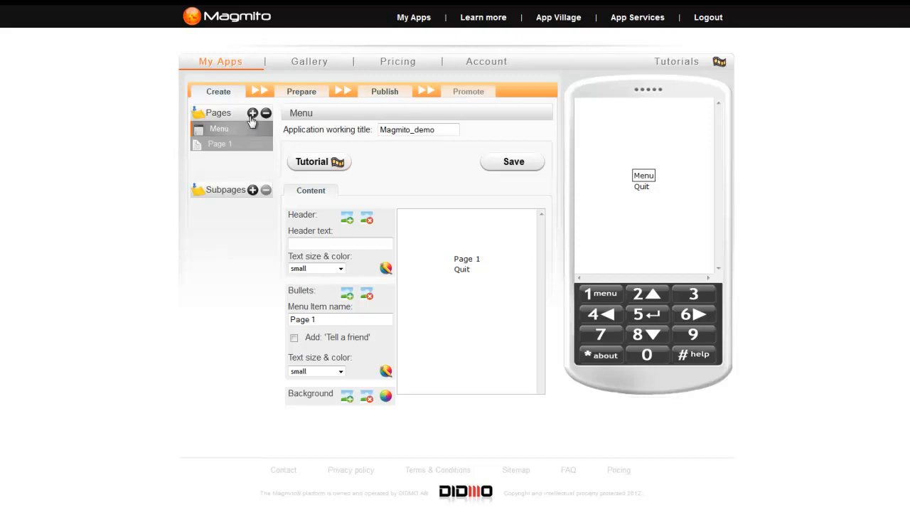
# - Add a 'New page' above Page 1 and a 'New page' subpage beneath it
pyautogui.click(252, 114)
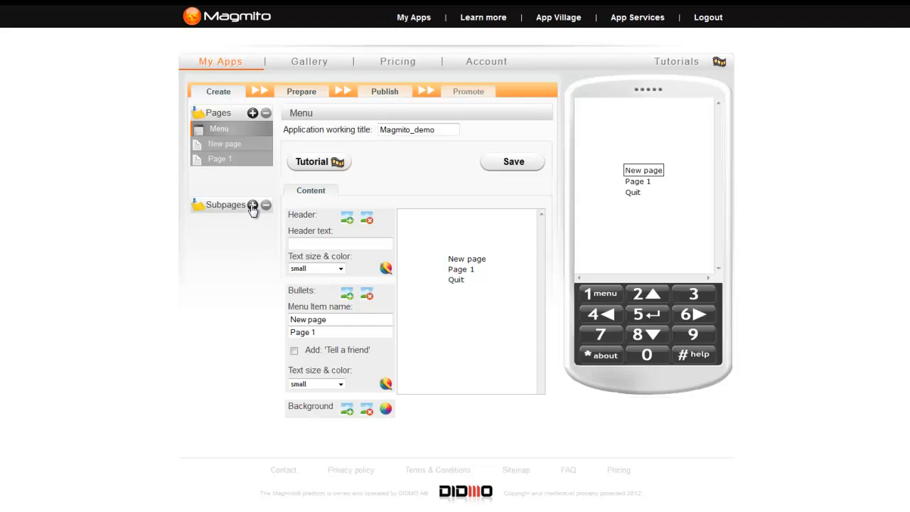
pyautogui.click(252, 205)
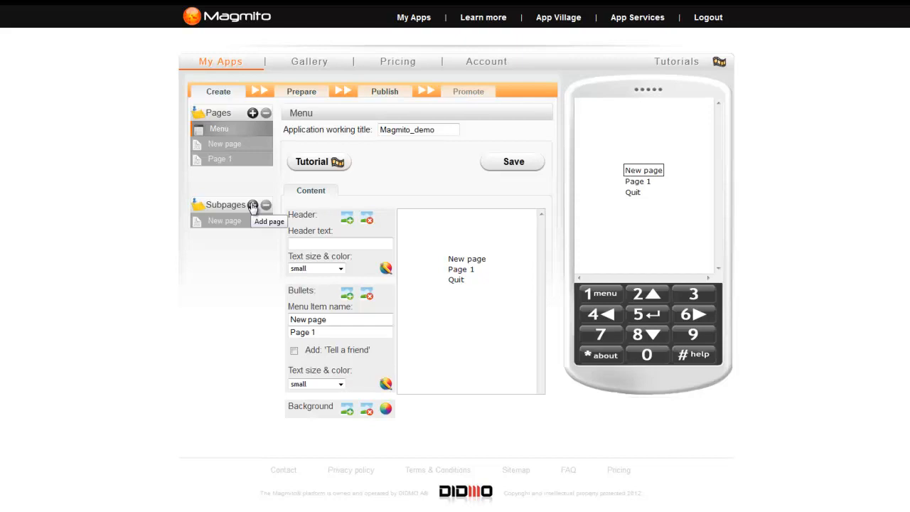
pyautogui.moveTo(348, 218)
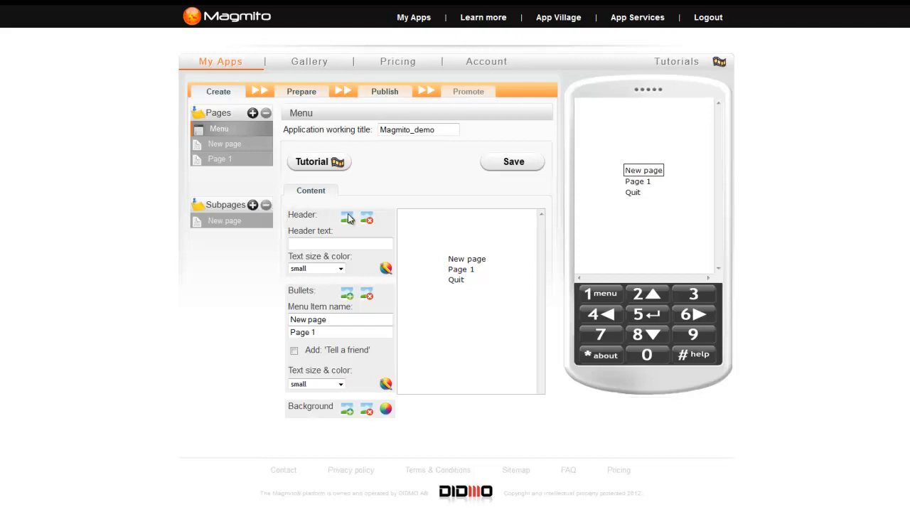
pyautogui.moveTo(348, 219)
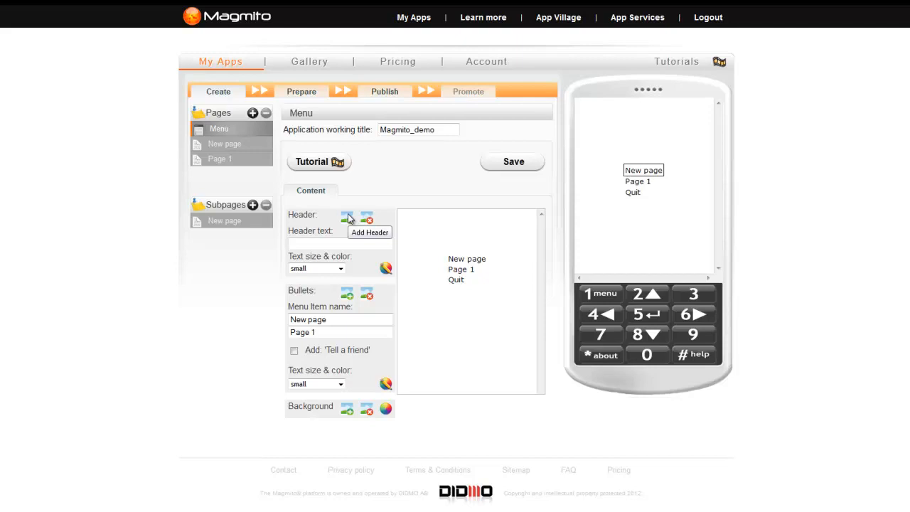
# - Start a page header, show the Standard banner category, and launch the image generator
pyautogui.click(347, 219)
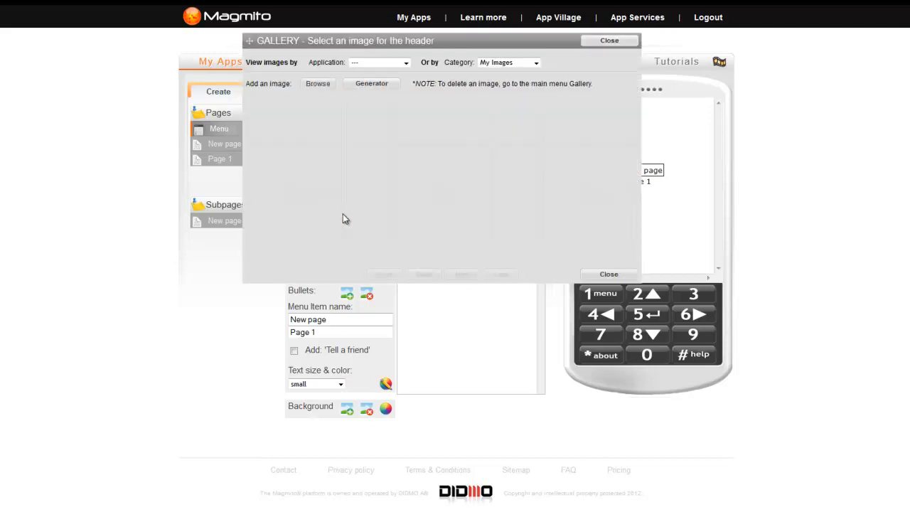
pyautogui.moveTo(338, 214)
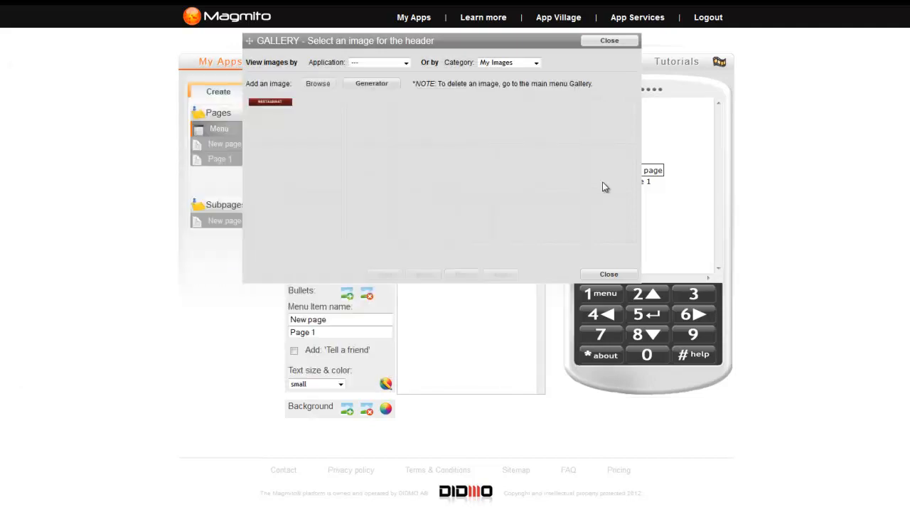
pyautogui.moveTo(600, 182)
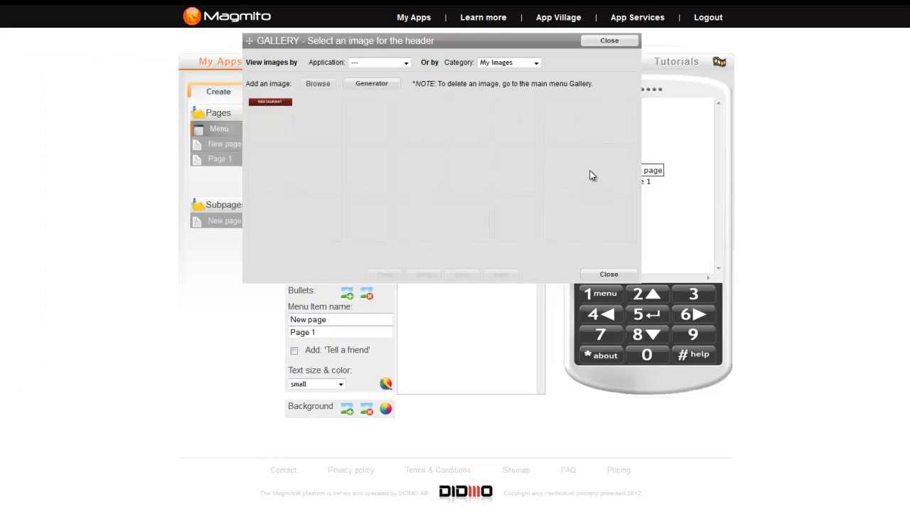
pyautogui.moveTo(586, 167)
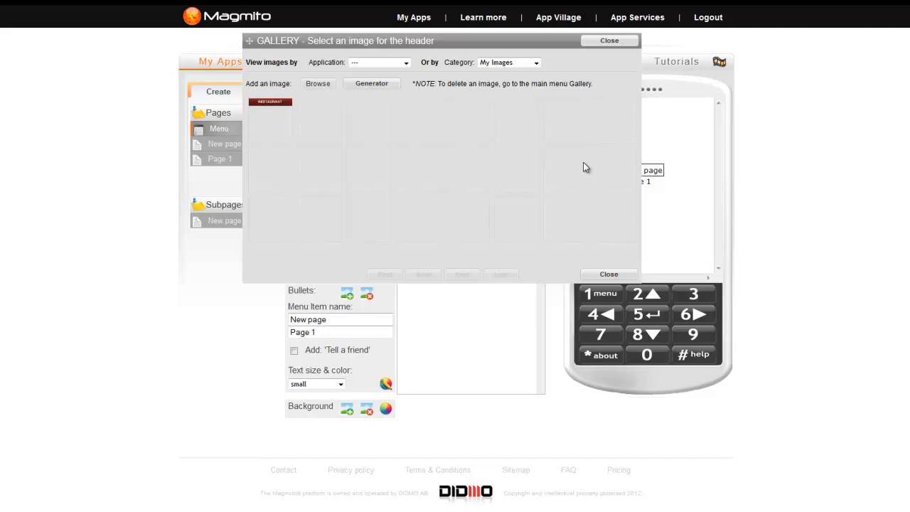
pyautogui.click(536, 63)
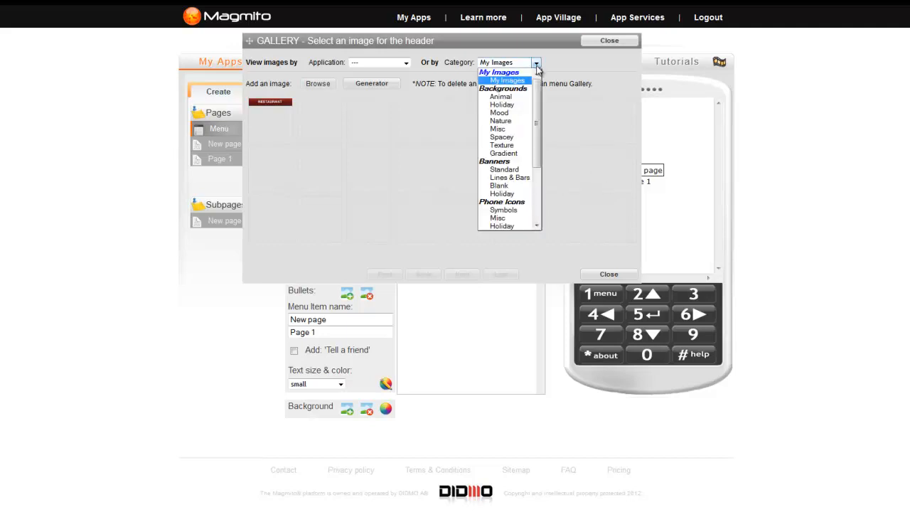
pyautogui.click(504, 170)
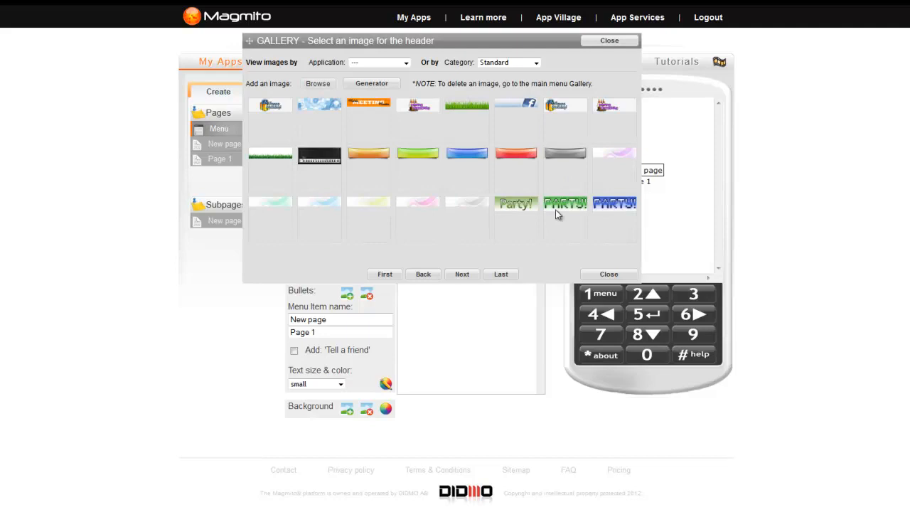
pyautogui.moveTo(530, 119)
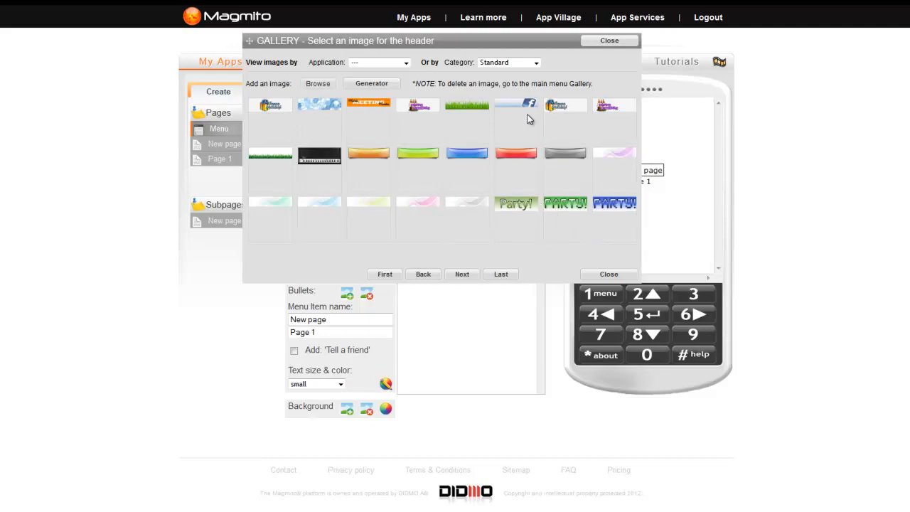
pyautogui.click(372, 83)
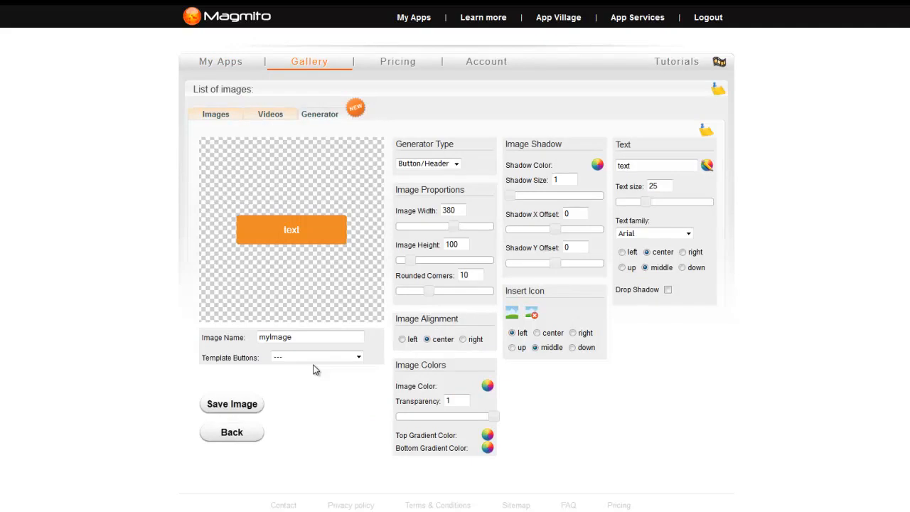
pyautogui.moveTo(280, 438)
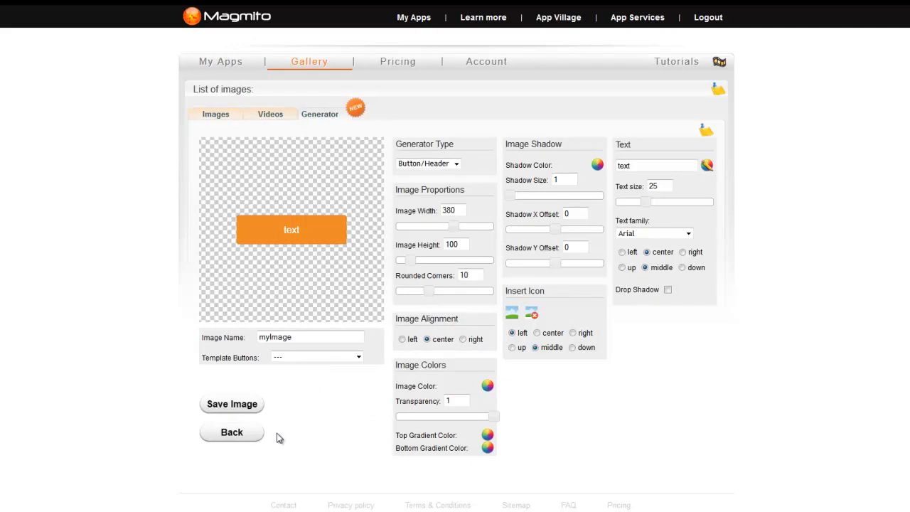
# - Return to the menu editor with the RESTAURANT header and grey Welcome text
pyautogui.click(231, 433)
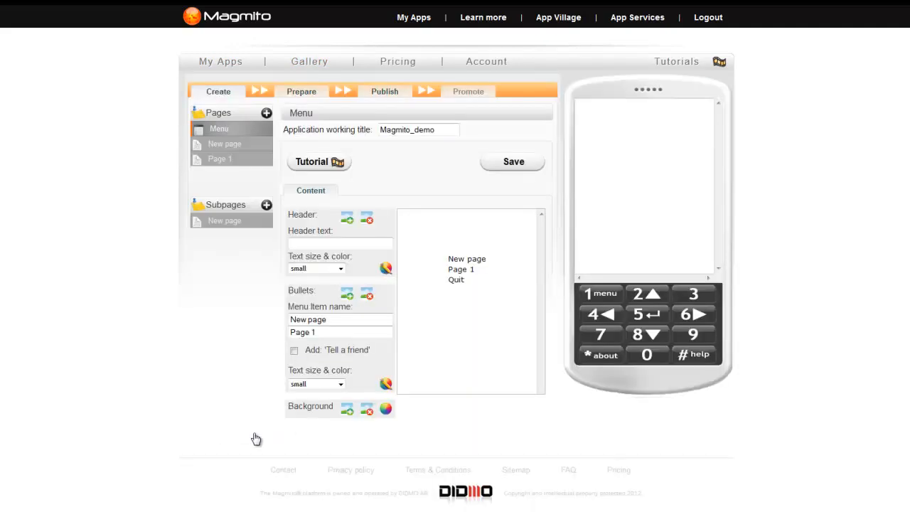
pyautogui.click(348, 218)
pyautogui.write('Welcome')
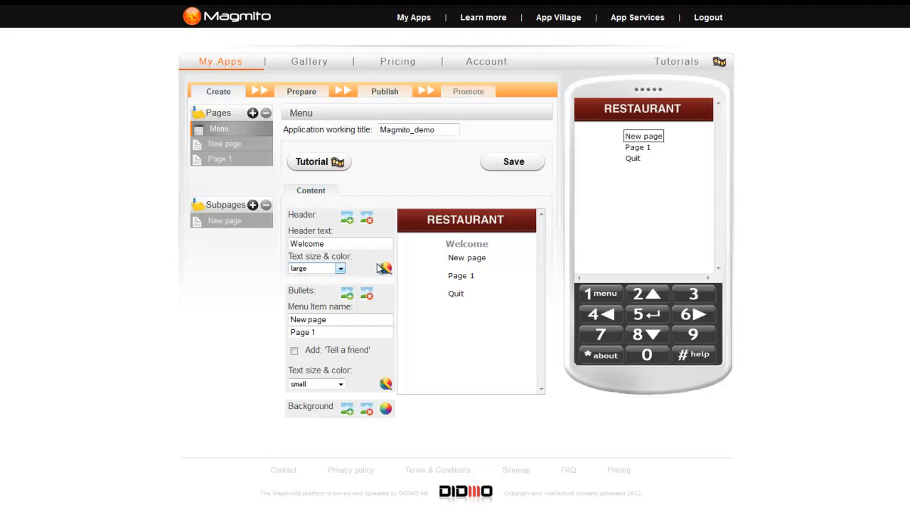
pyautogui.click(384, 268)
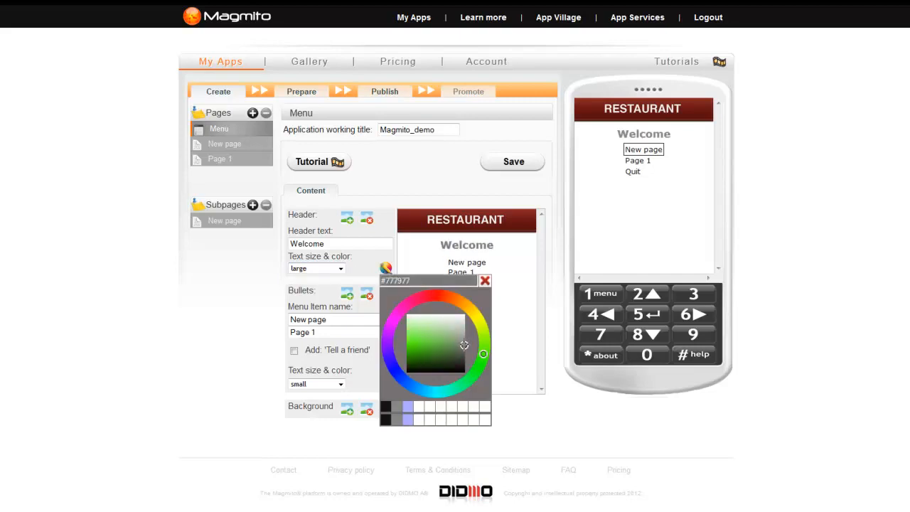
pyautogui.click(486, 280)
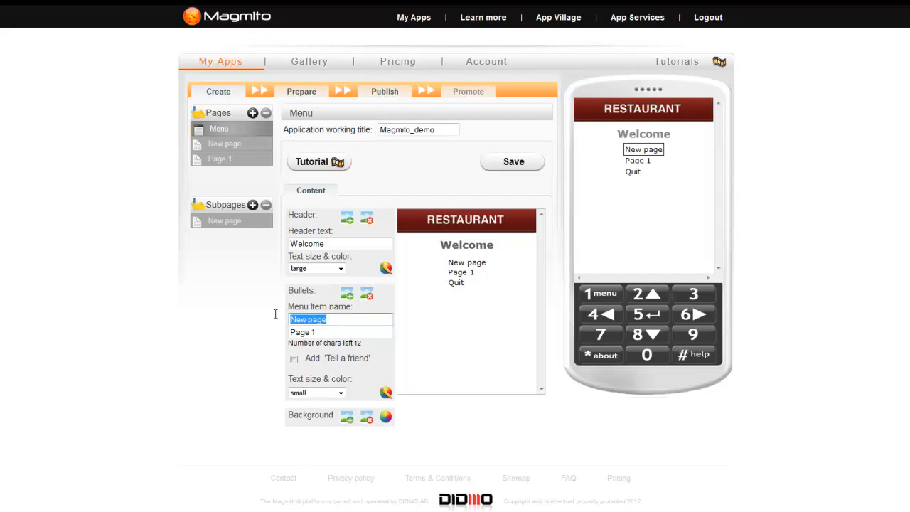
# - Rename the first item to Menu and browse bullet images to the Menu Bullets category
pyautogui.write('Menu')
pyautogui.click(341, 332)
pyautogui.write('Order')
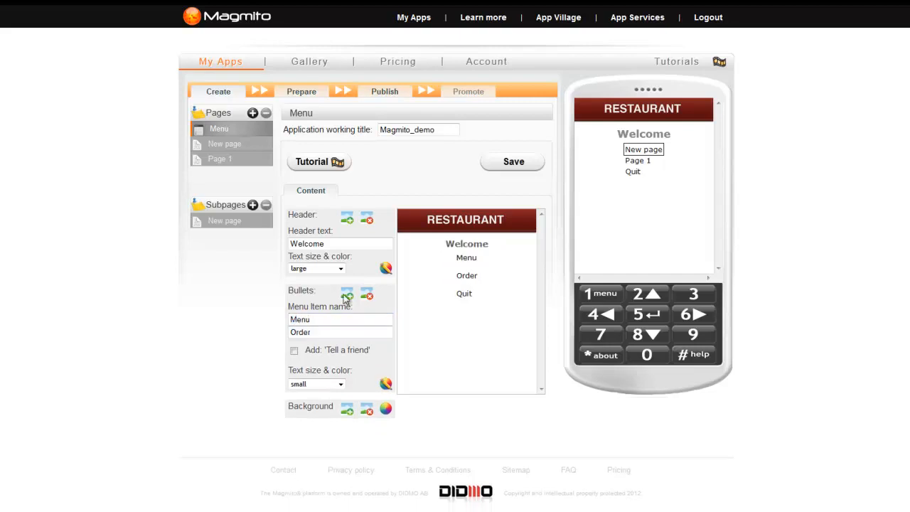
pyautogui.click(347, 295)
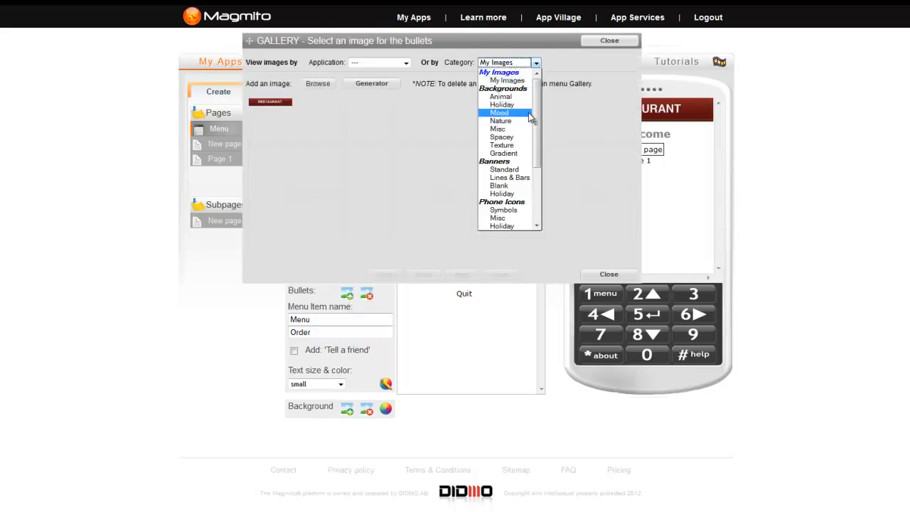
pyautogui.scroll(-3)
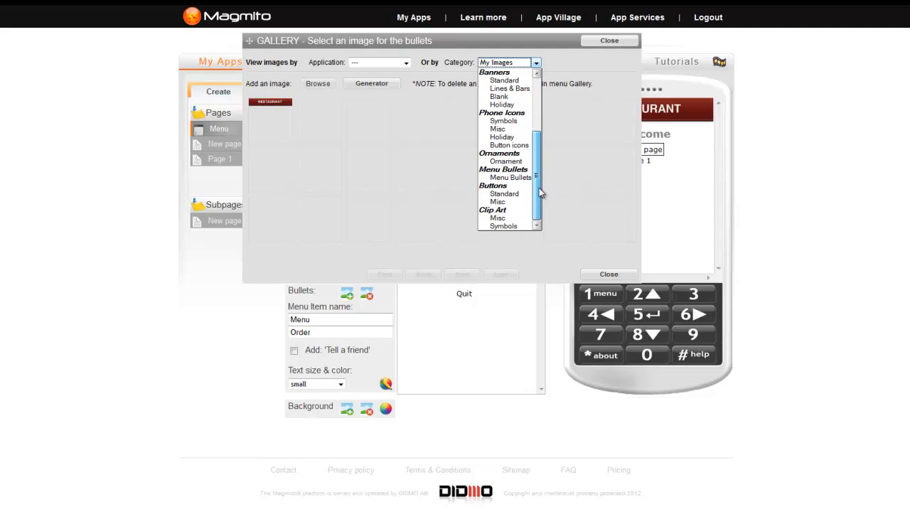
pyautogui.click(512, 177)
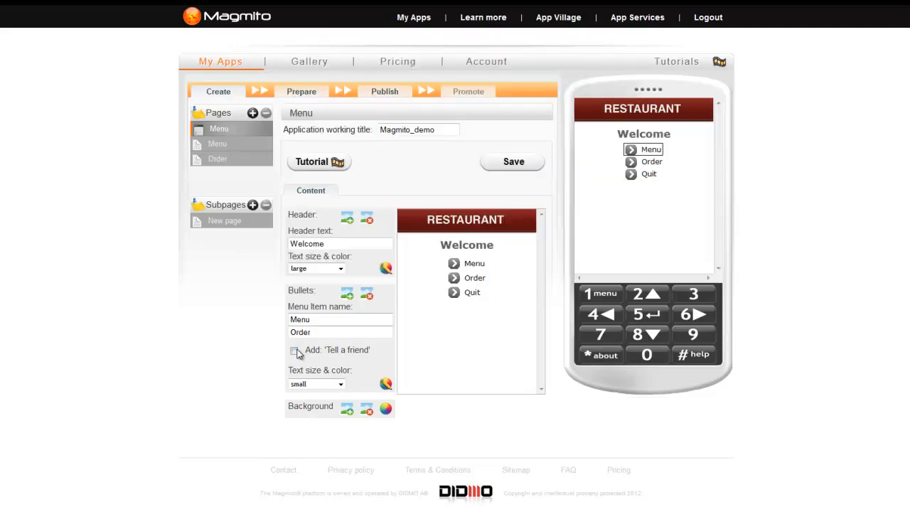
# - Choose the round arrow image from Menu Bullets as the item bullets
pyautogui.click(294, 350)
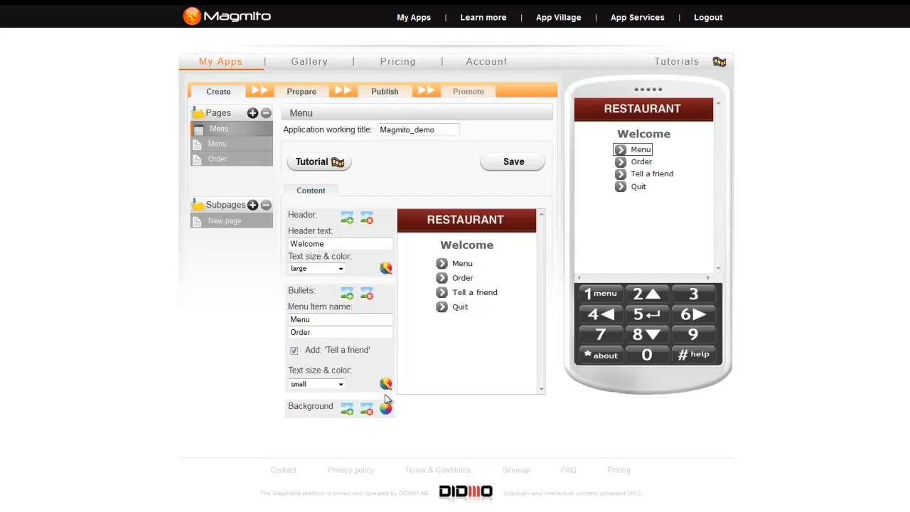
# - Set the page background colour to light grey (#b0b0b0)
pyautogui.click(385, 408)
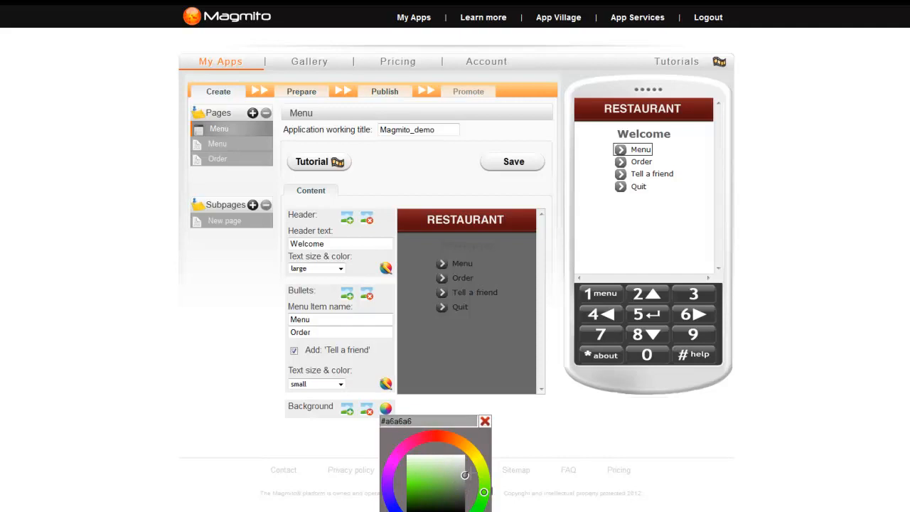
pyautogui.click(464, 473)
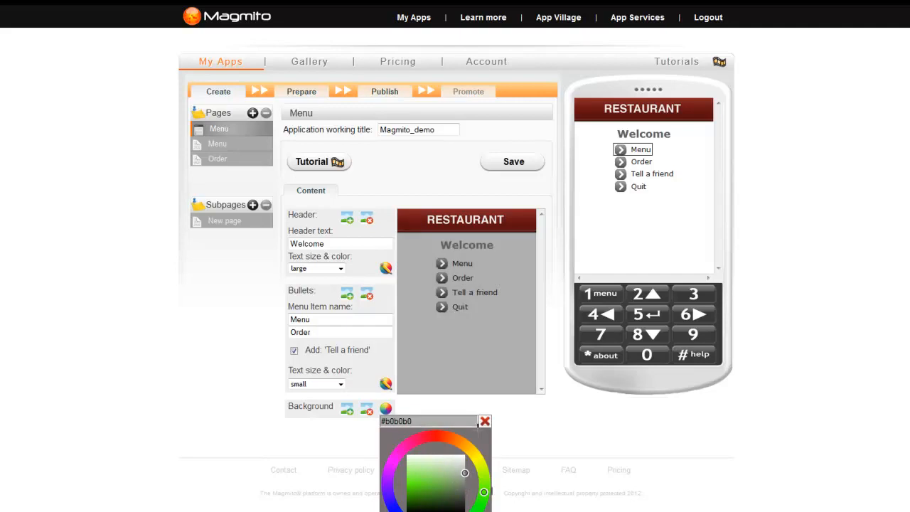
pyautogui.click(485, 421)
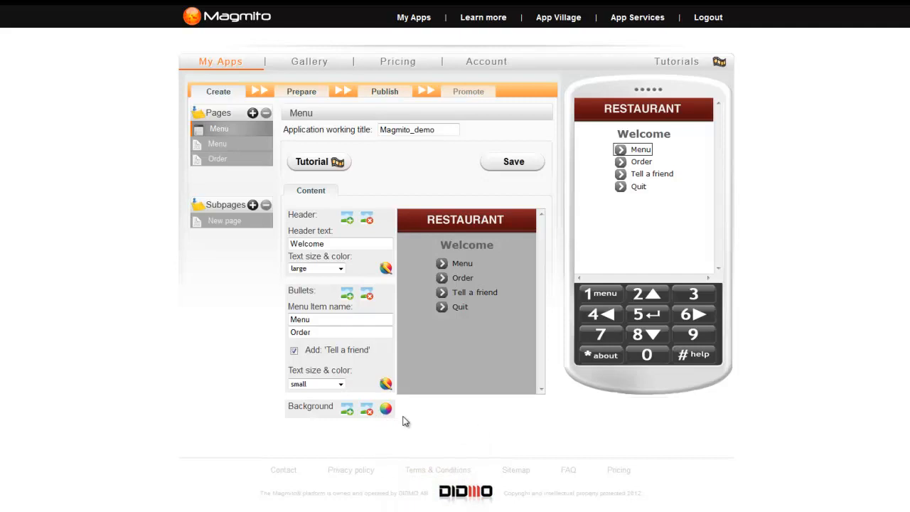
pyautogui.moveTo(349, 408)
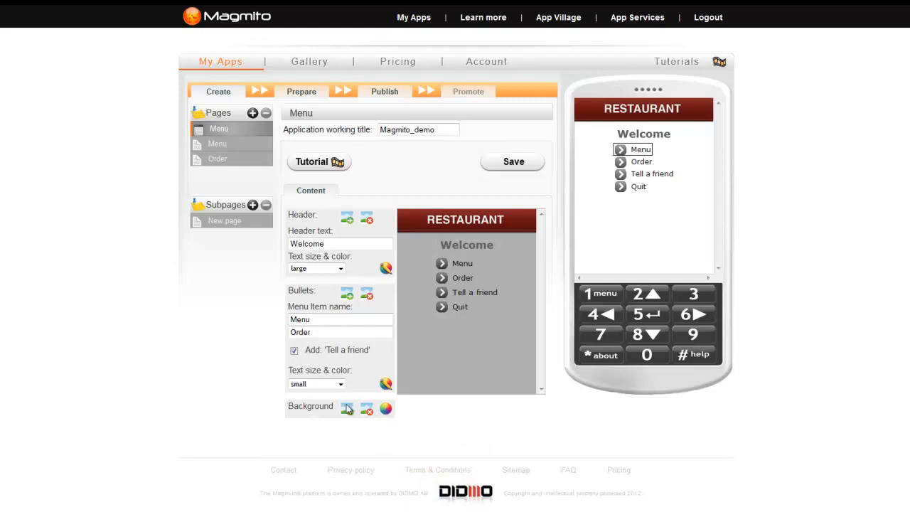
# - Apply the white fur-like texture from the Gallery as the page background
pyautogui.click(348, 407)
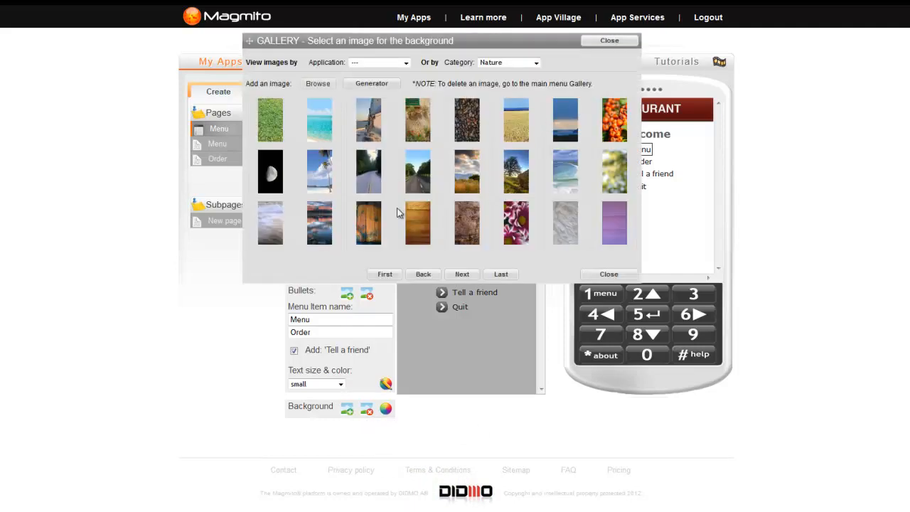
pyautogui.moveTo(569, 256)
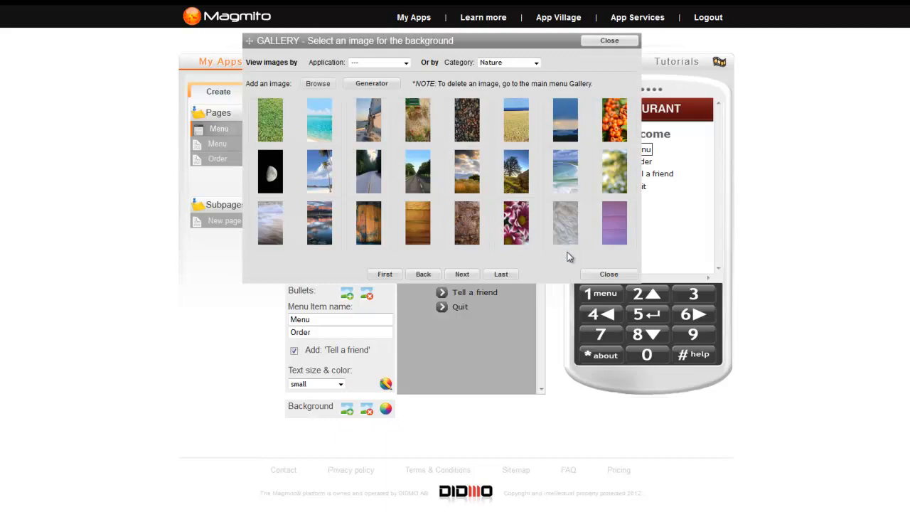
pyautogui.moveTo(566, 220)
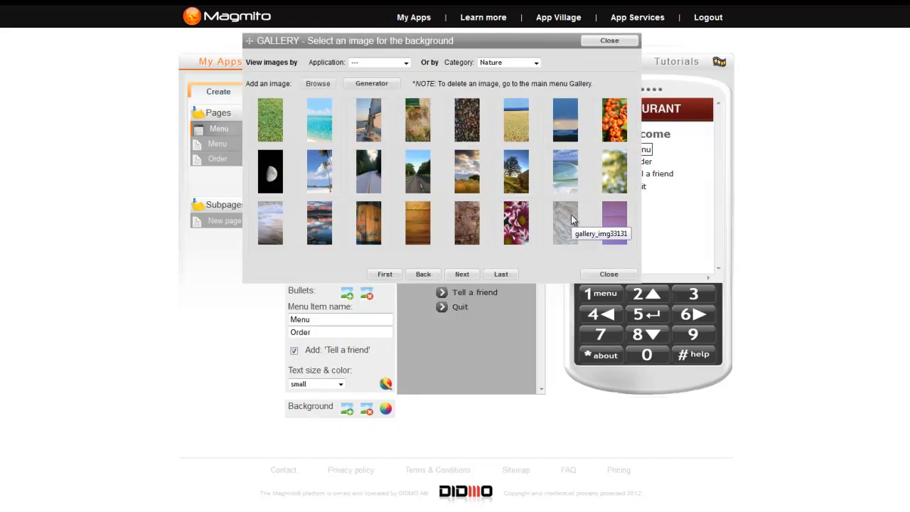
pyautogui.click(566, 222)
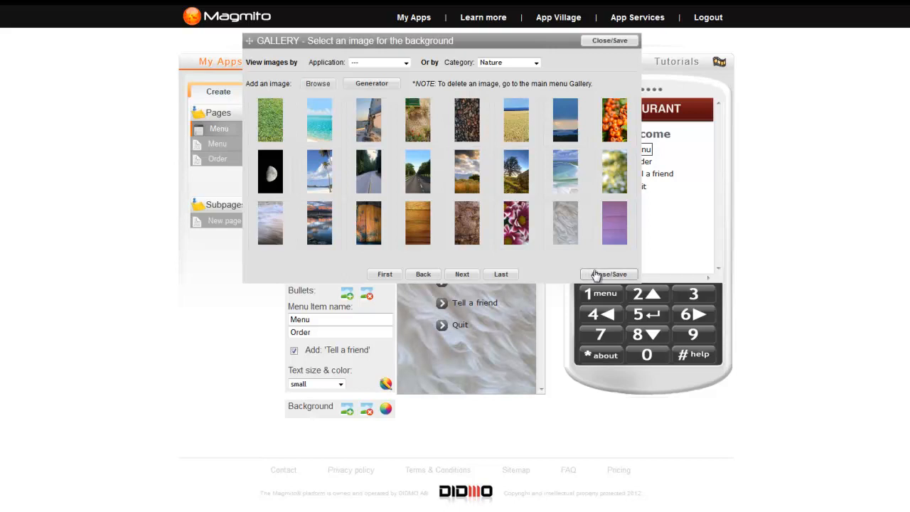
pyautogui.click(609, 274)
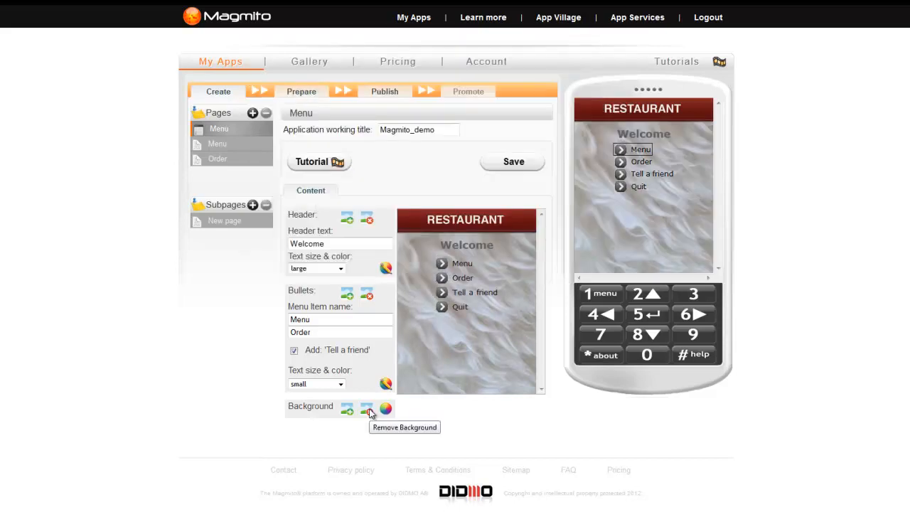
pyautogui.moveTo(369, 410)
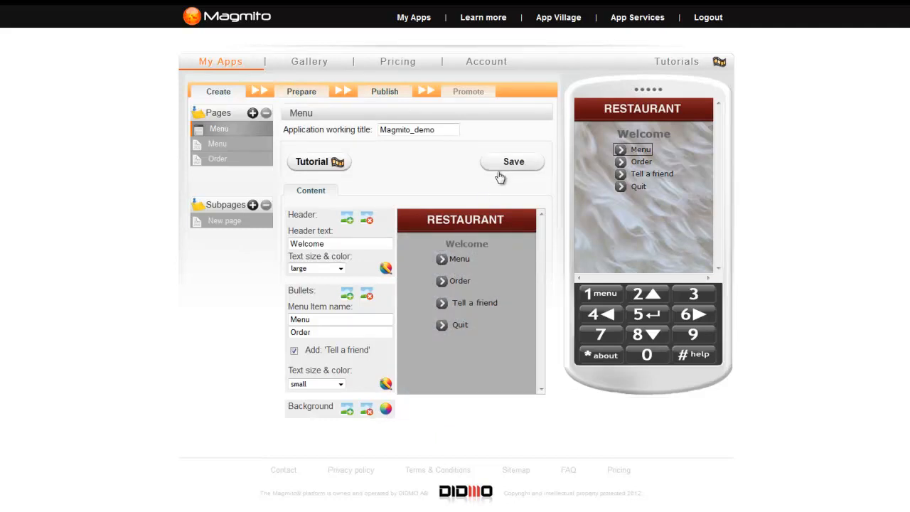
# - Save the grey menu page, then delete the bullet menu page
pyautogui.click(513, 162)
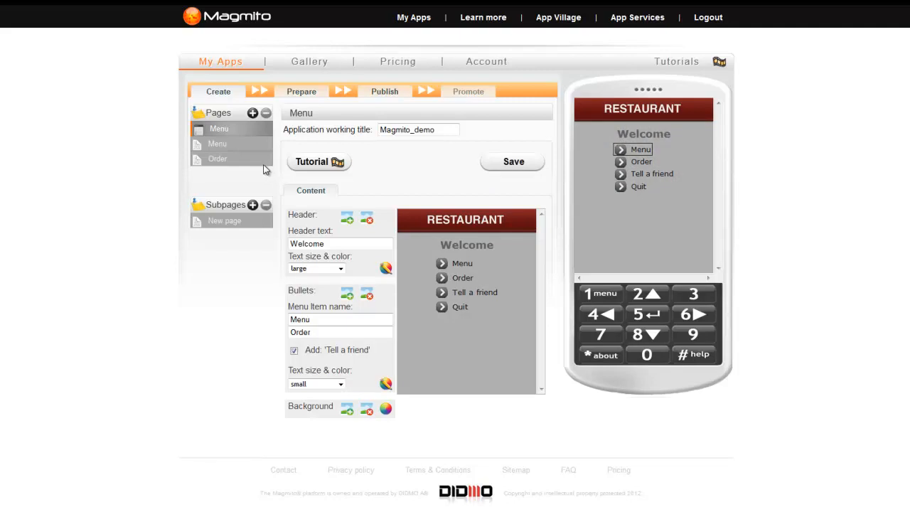
pyautogui.moveTo(261, 165)
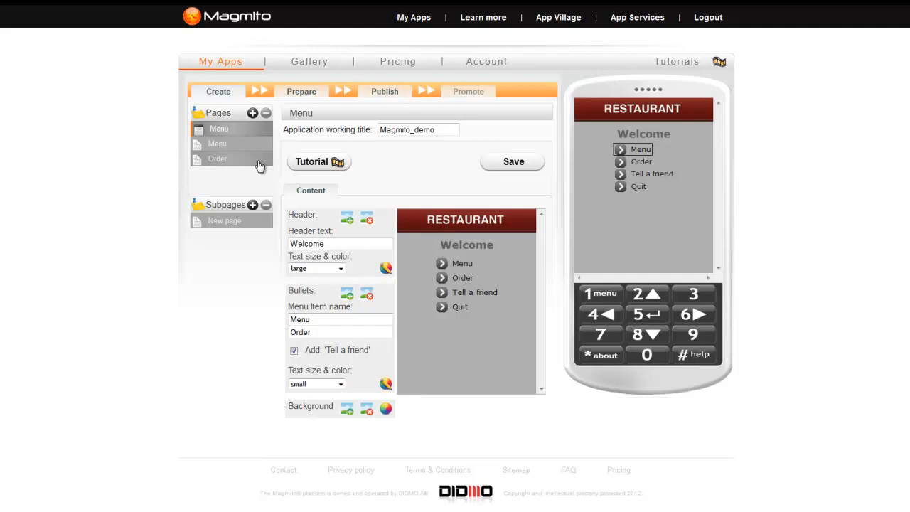
pyautogui.moveTo(272, 112)
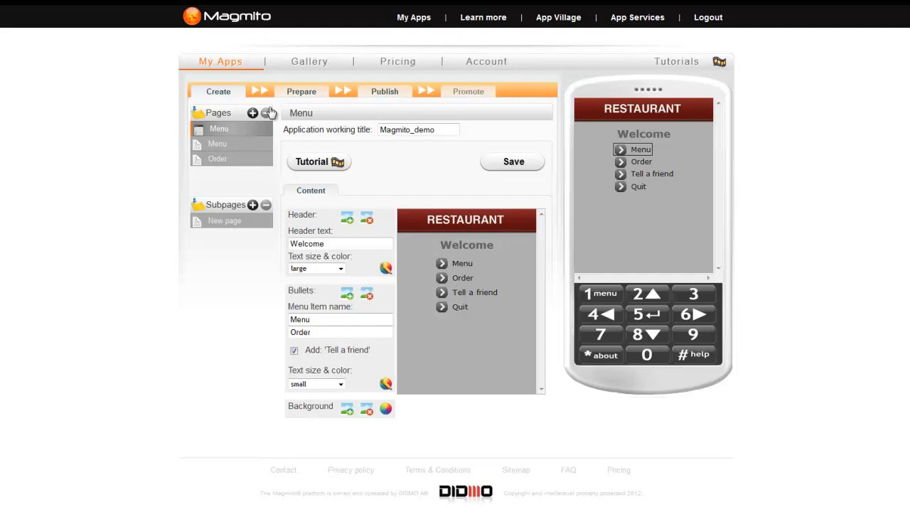
pyautogui.moveTo(267, 113)
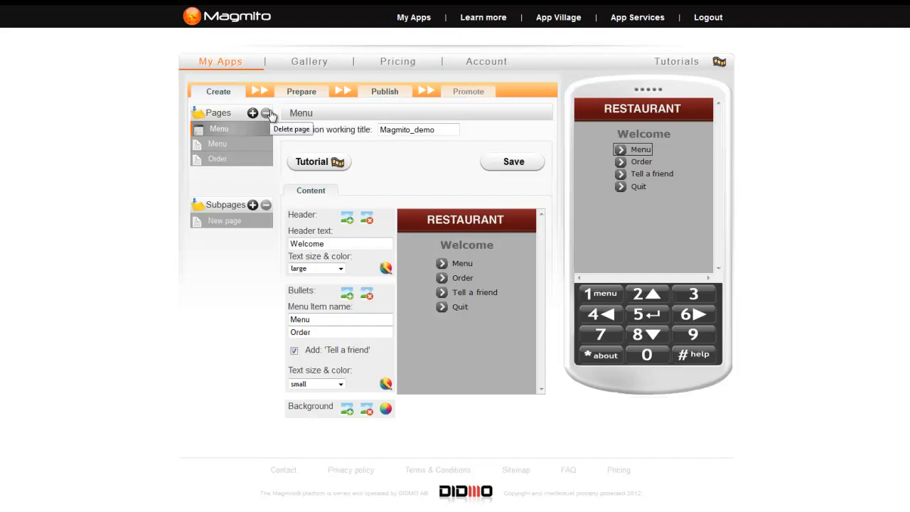
pyautogui.click(266, 113)
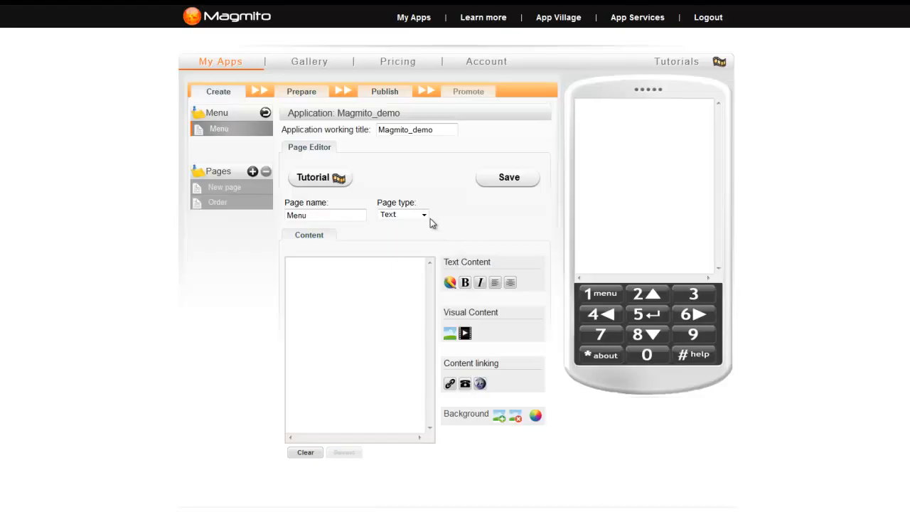
pyautogui.click(423, 214)
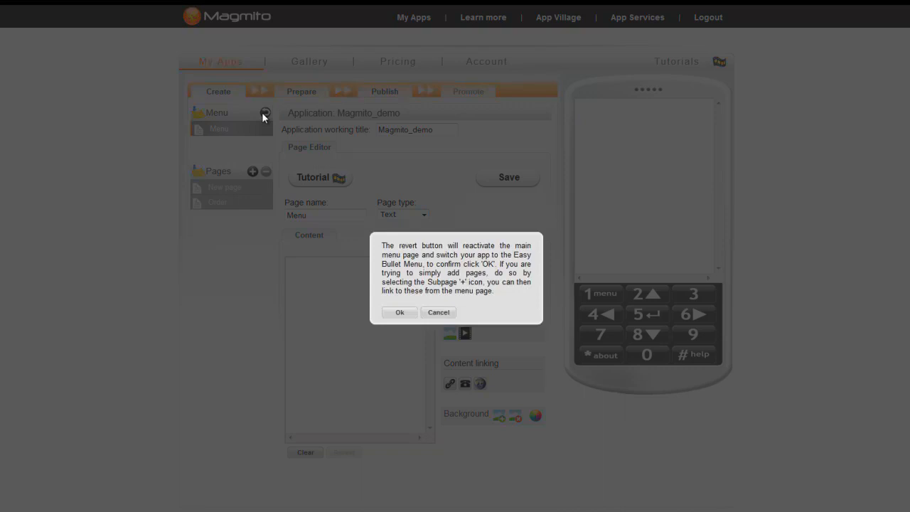
pyautogui.moveTo(425, 269)
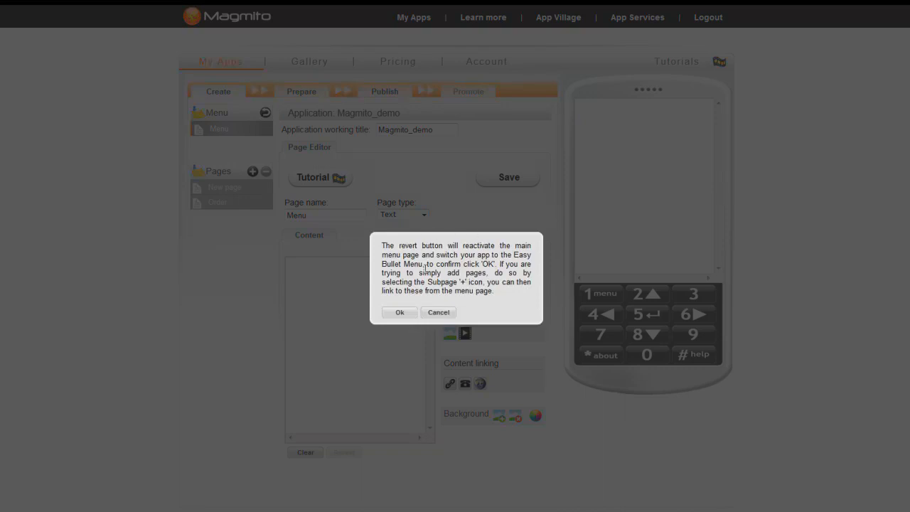
# - Confirm reverting the Menu page to the Easy Bullet Menu
pyautogui.click(400, 312)
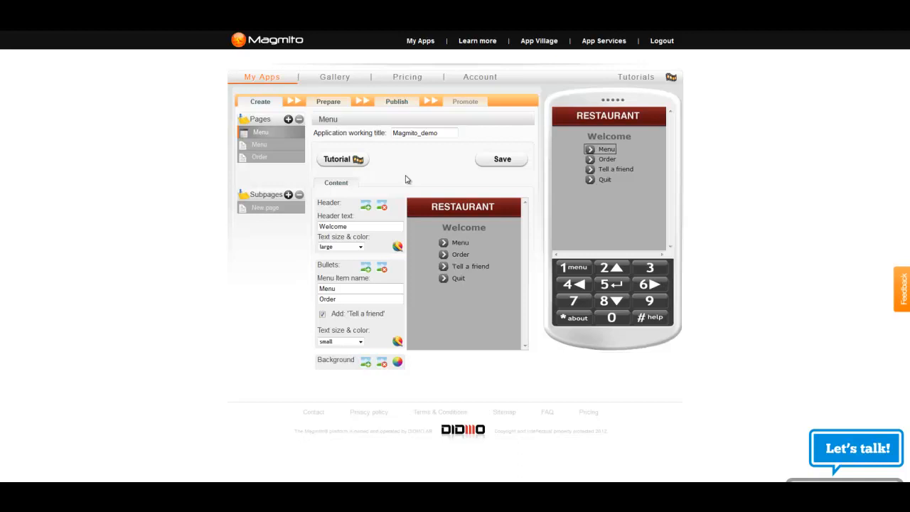
pyautogui.moveTo(636, 77)
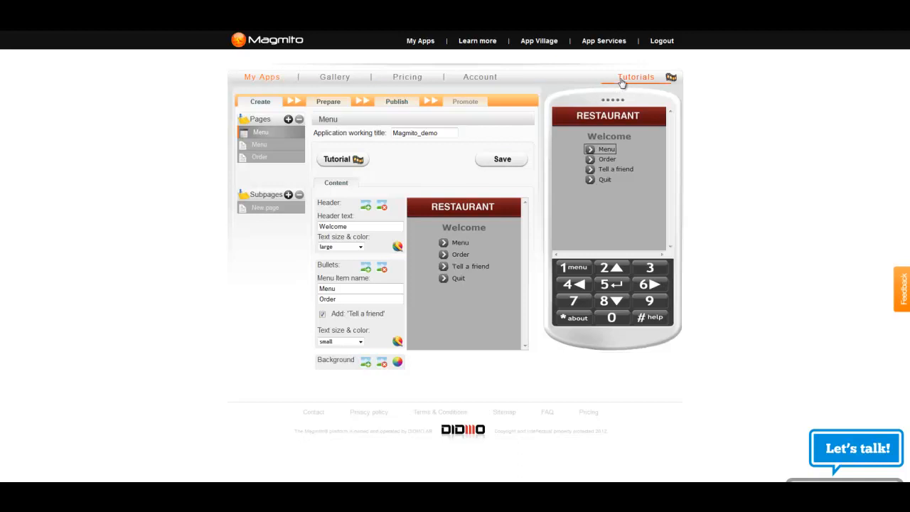
pyautogui.moveTo(674, 214)
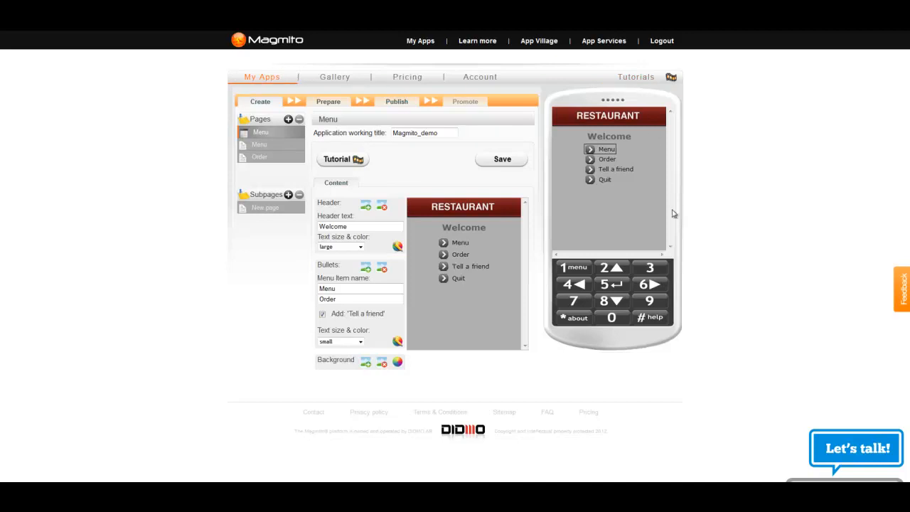
pyautogui.click(856, 448)
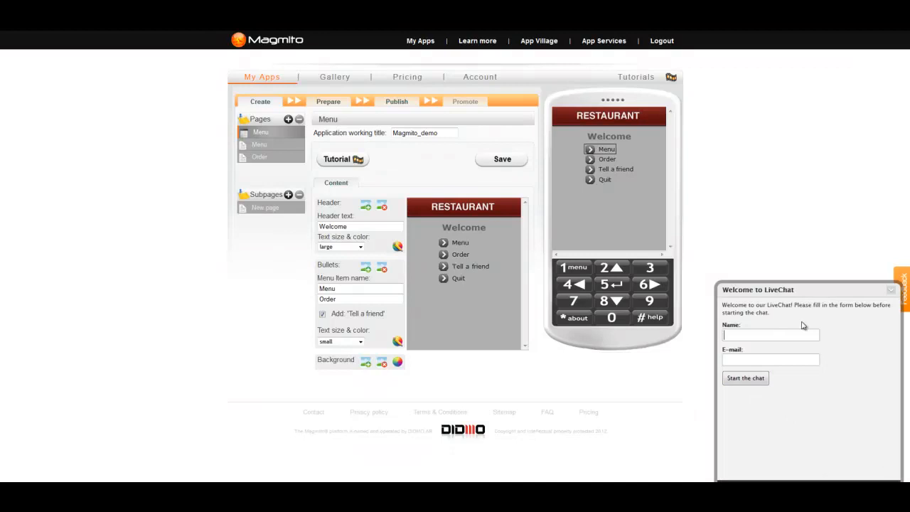
pyautogui.click(892, 291)
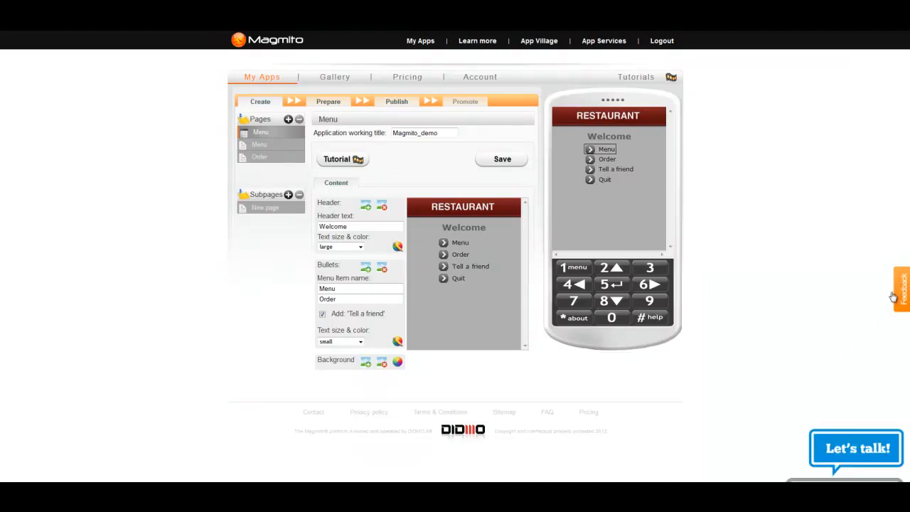
pyautogui.moveTo(817, 437)
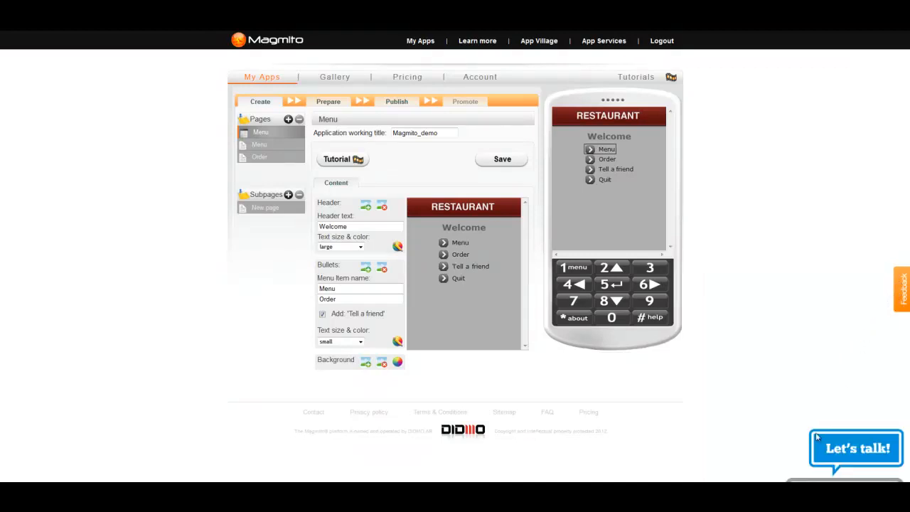